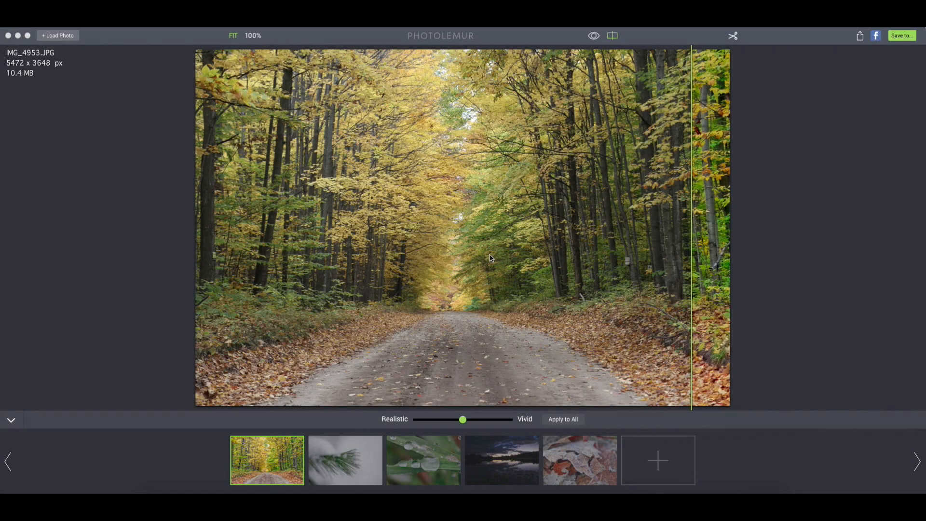
pyautogui.moveTo(560, 250)
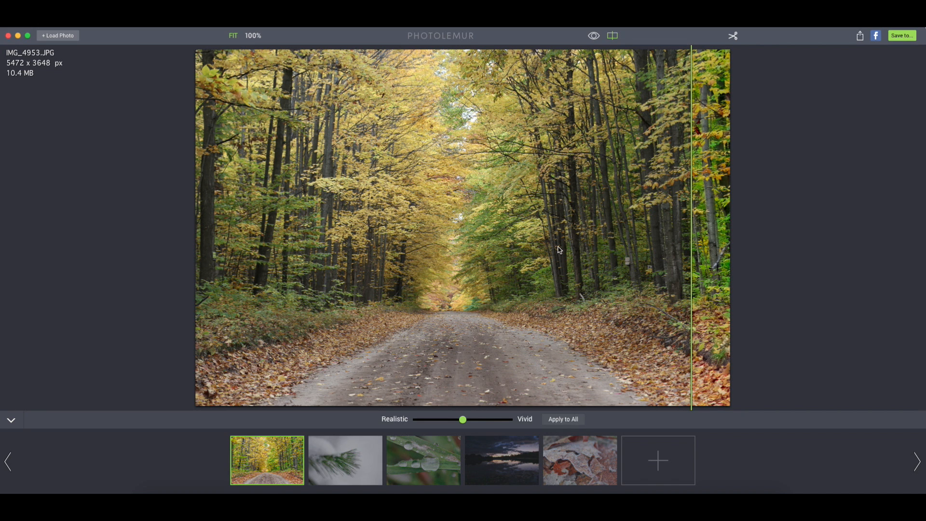
pyautogui.moveTo(452, 268)
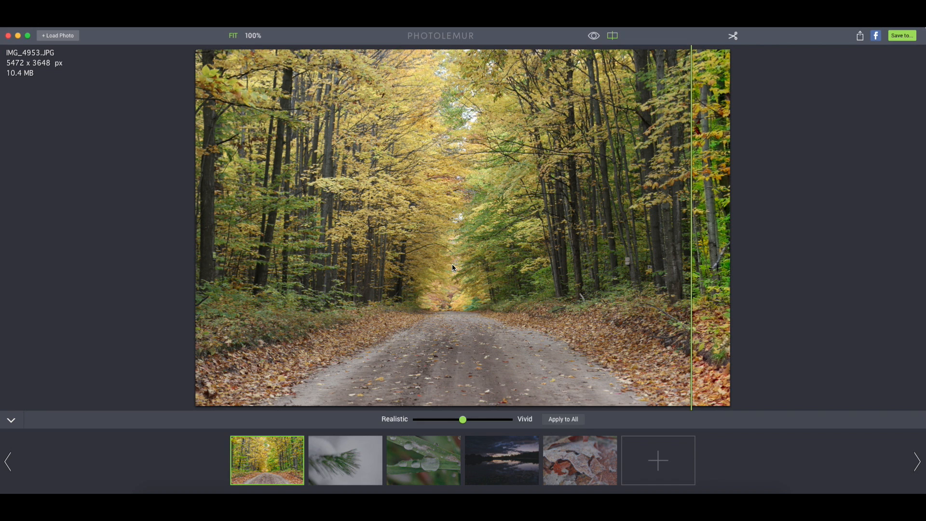
pyautogui.moveTo(445, 275)
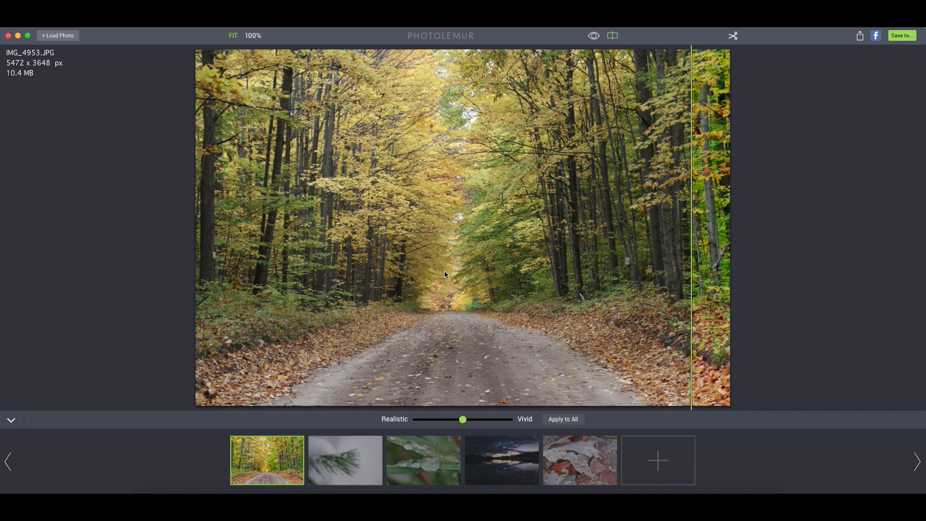
pyautogui.moveTo(453, 278)
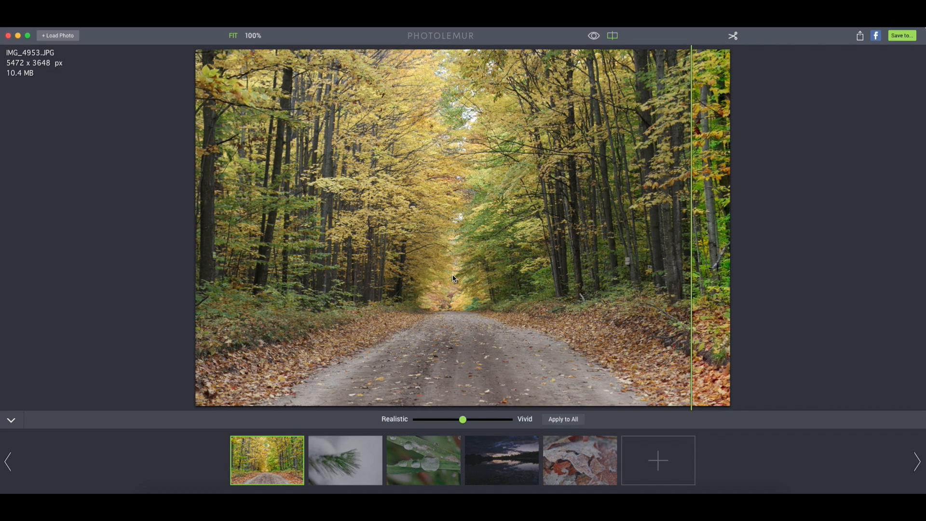
pyautogui.moveTo(395, 378)
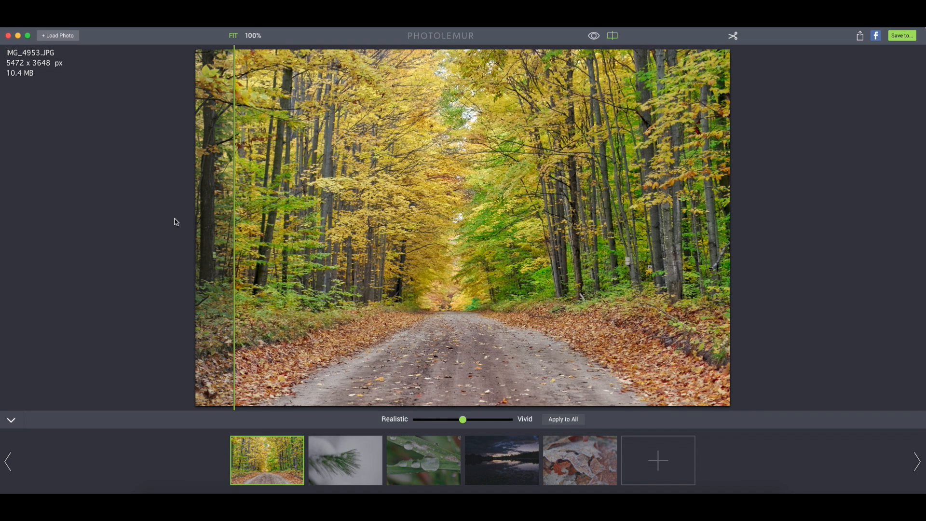
pyautogui.moveTo(234, 231)
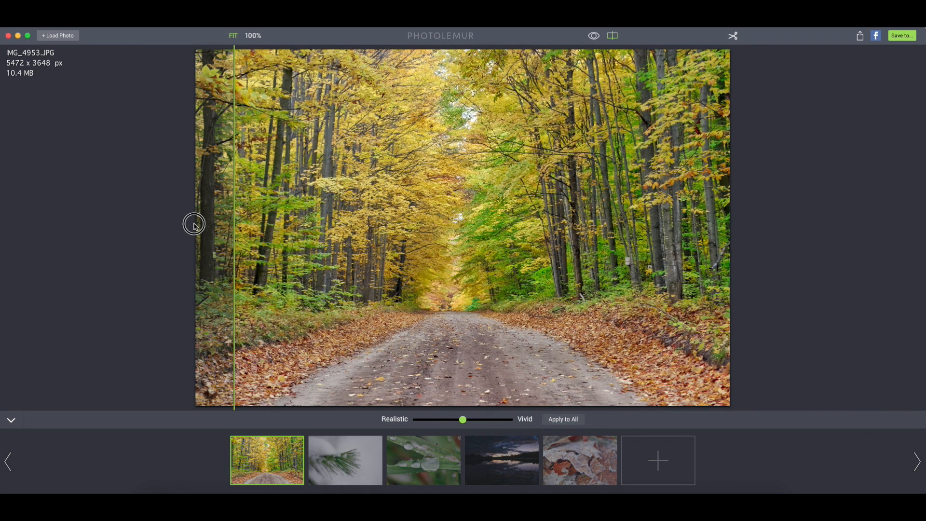
pyautogui.moveTo(526, 446)
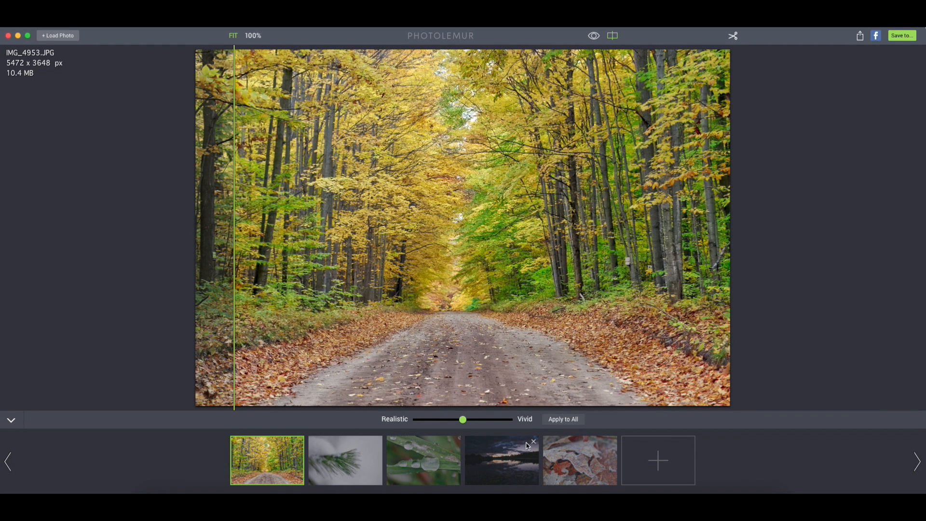
# Switch to the dusk lake reflection photo from the filmstrip
pyautogui.click(500, 460)
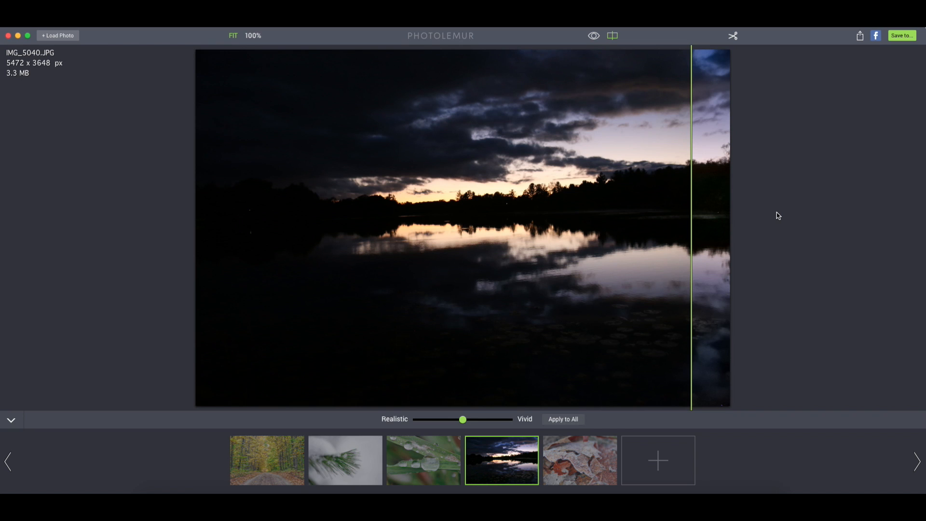
pyautogui.moveTo(779, 220)
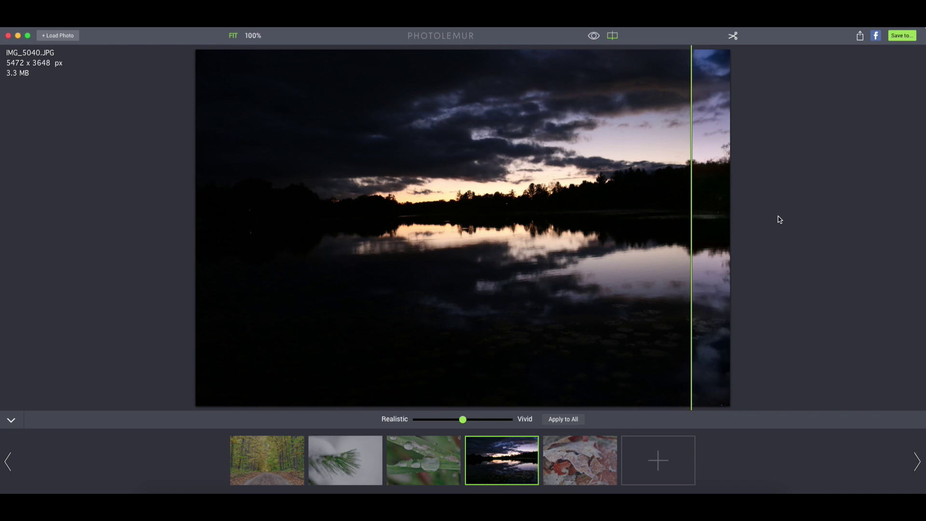
pyautogui.moveTo(702, 239)
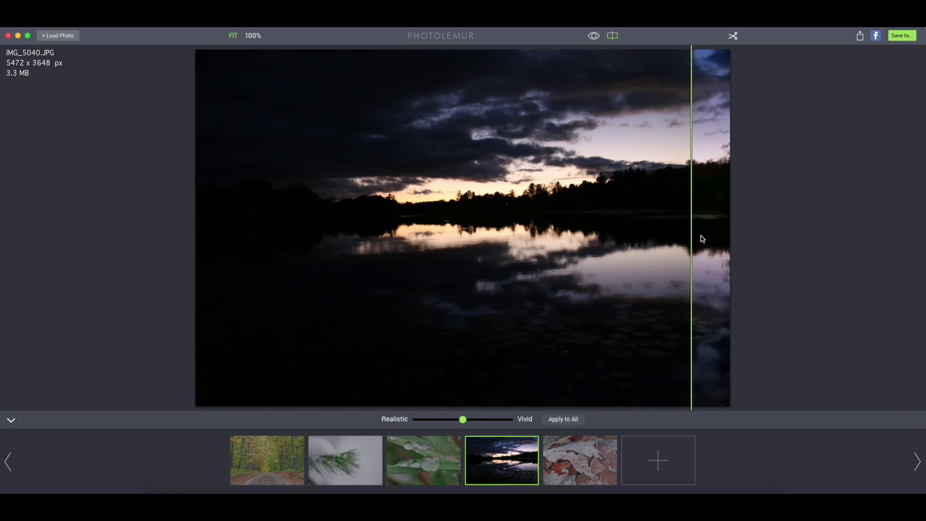
pyautogui.moveTo(401, 384)
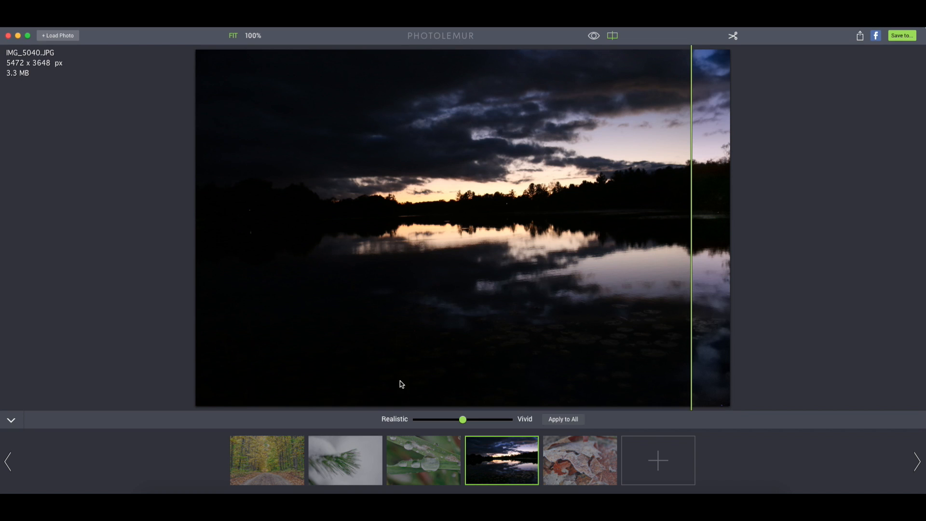
pyautogui.moveTo(248, 73)
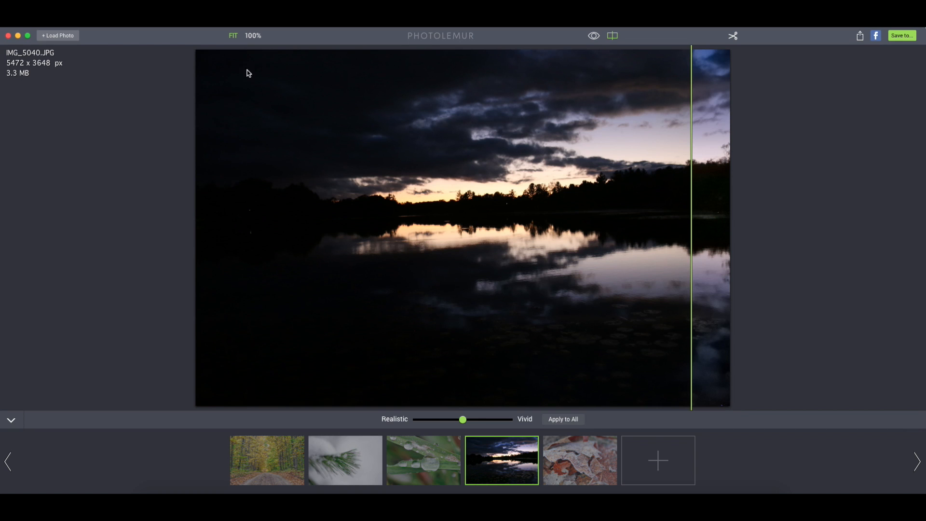
pyautogui.moveTo(261, 105)
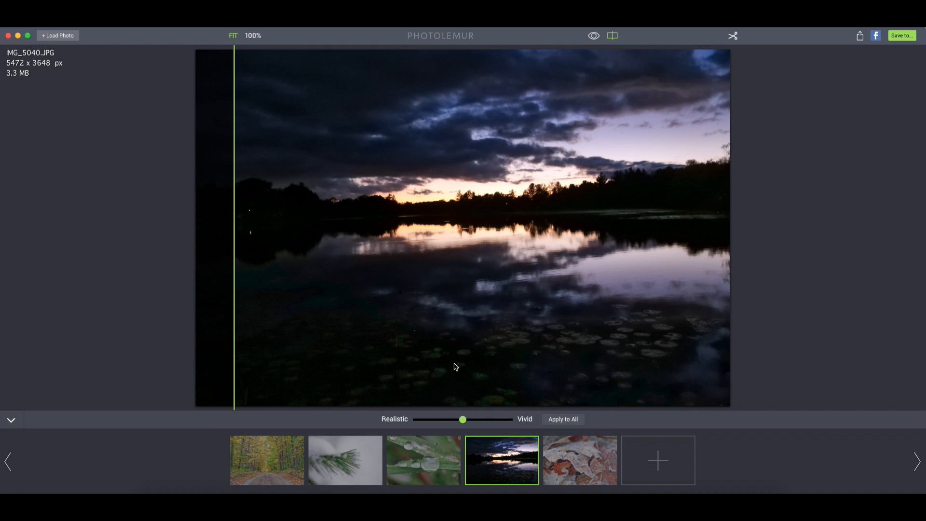
pyautogui.moveTo(433, 358)
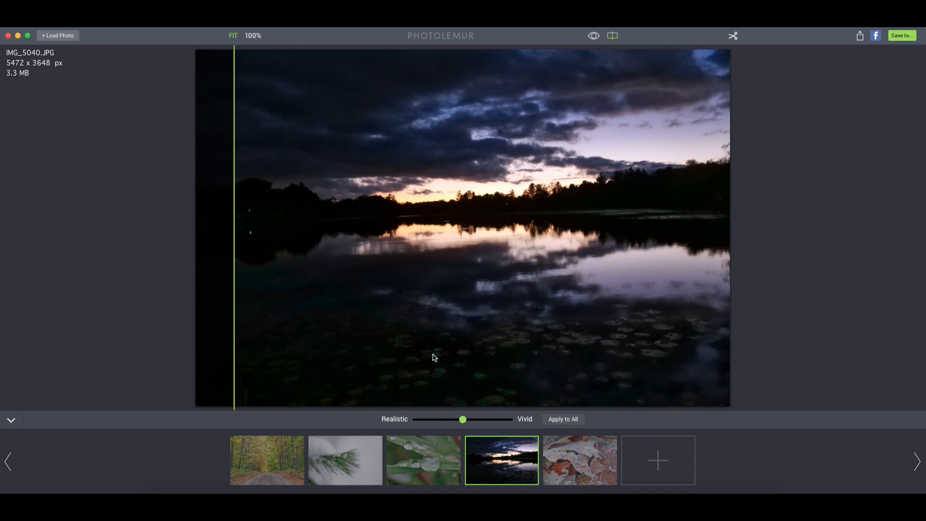
pyautogui.moveTo(484, 295)
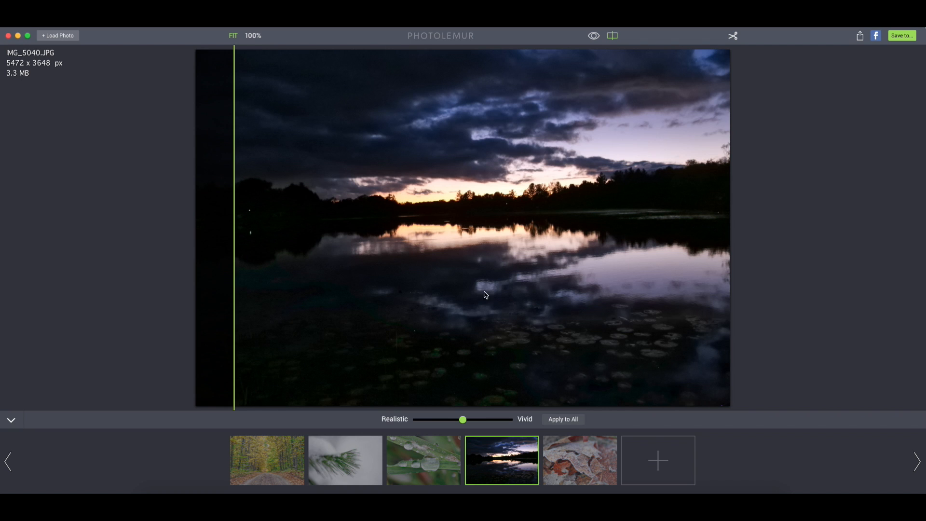
pyautogui.moveTo(441, 310)
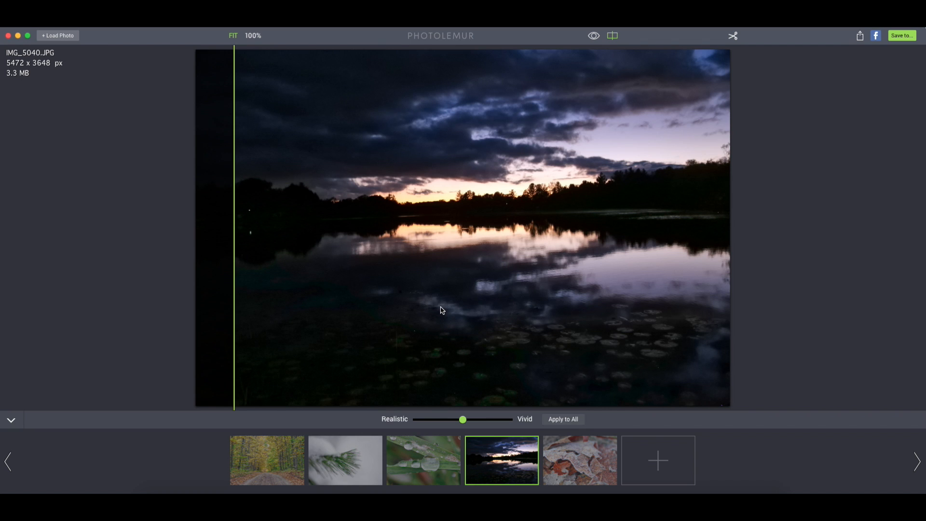
pyautogui.moveTo(363, 319)
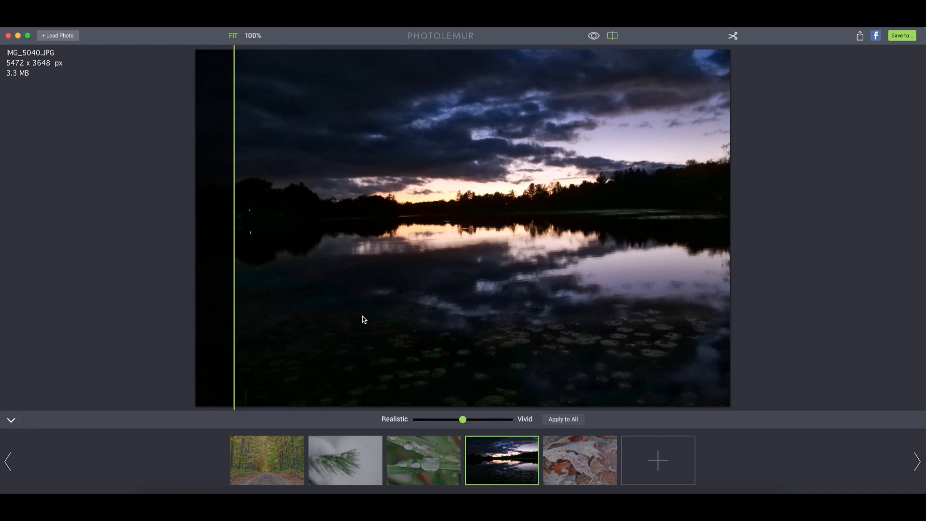
pyautogui.moveTo(284, 287)
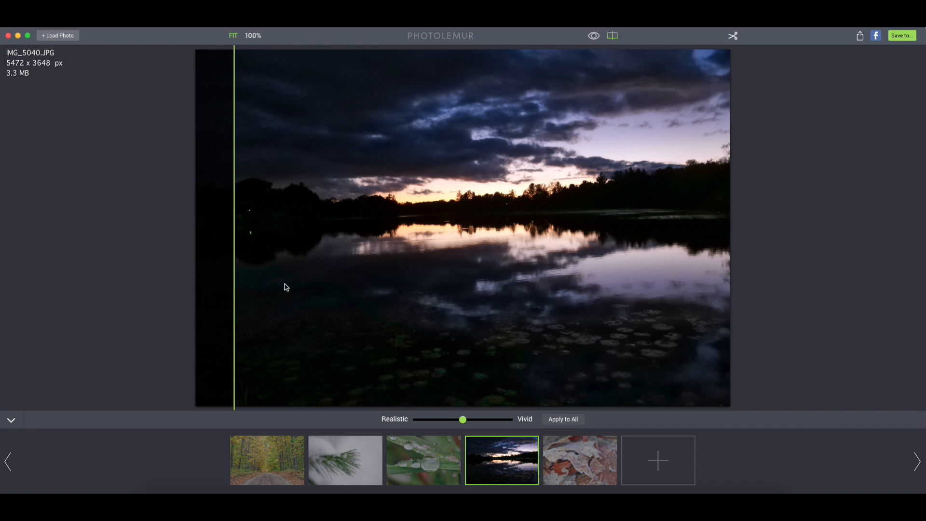
pyautogui.moveTo(309, 316)
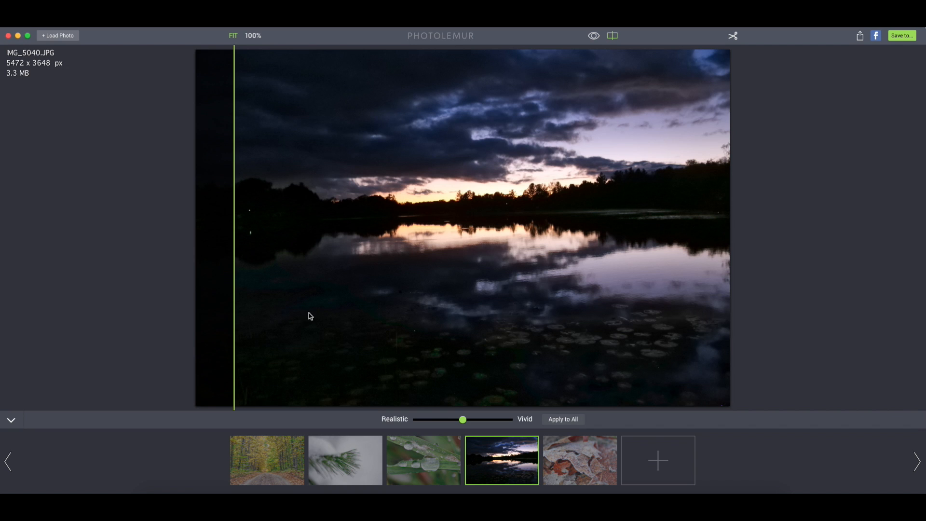
pyautogui.moveTo(342, 313)
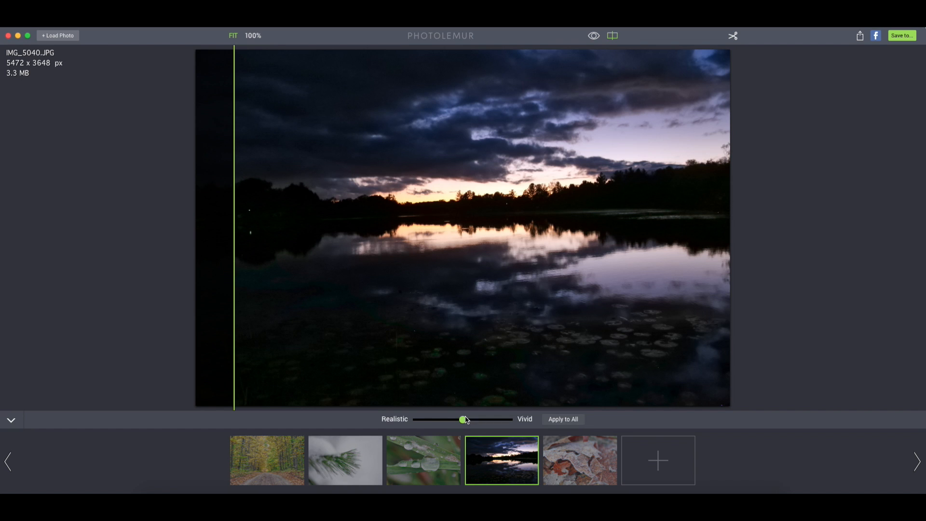
pyautogui.moveTo(426, 415)
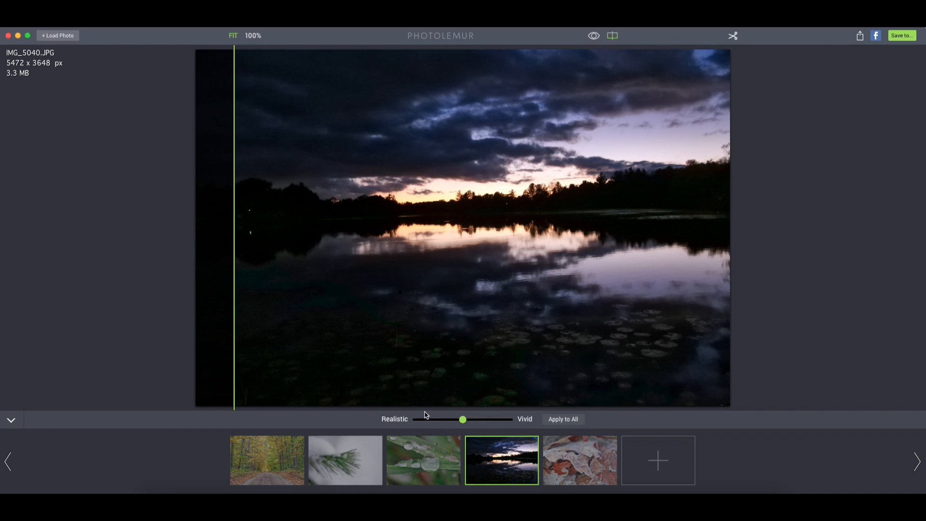
pyautogui.moveTo(341, 105)
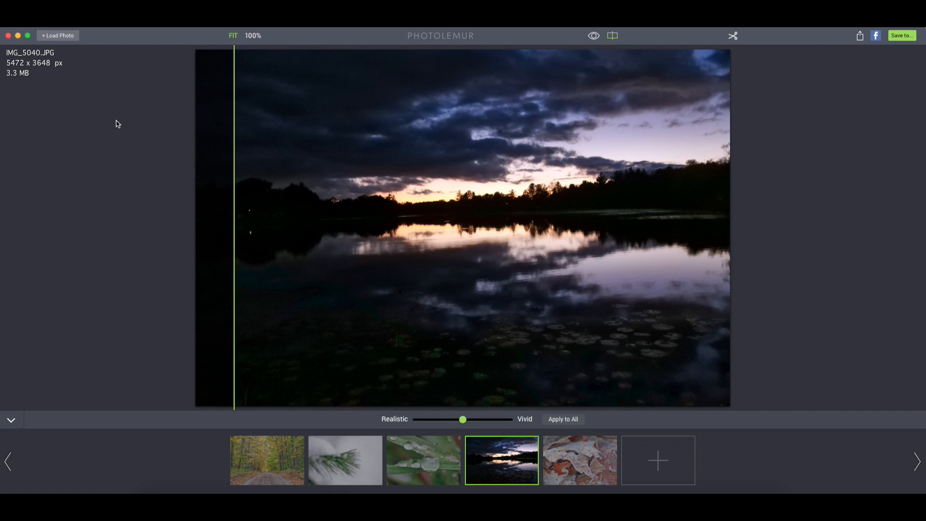
pyautogui.moveTo(258, 220)
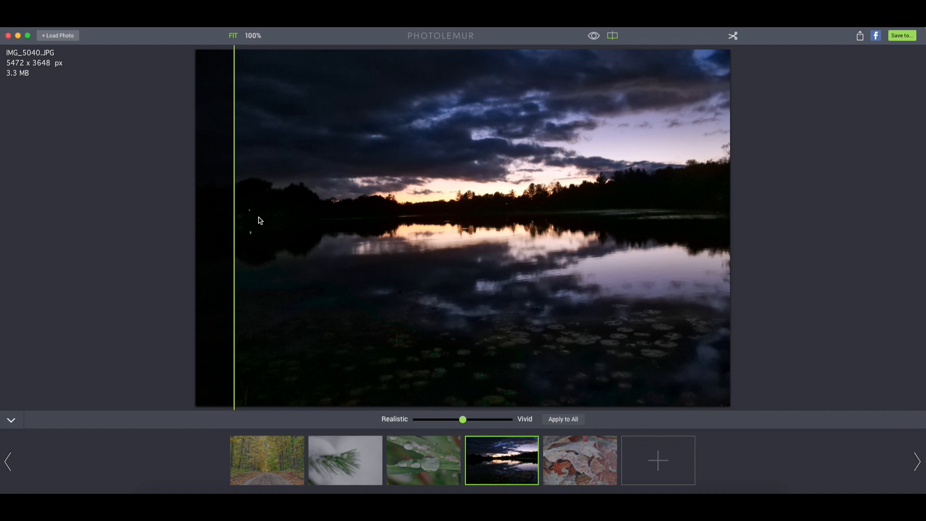
pyautogui.moveTo(583, 374)
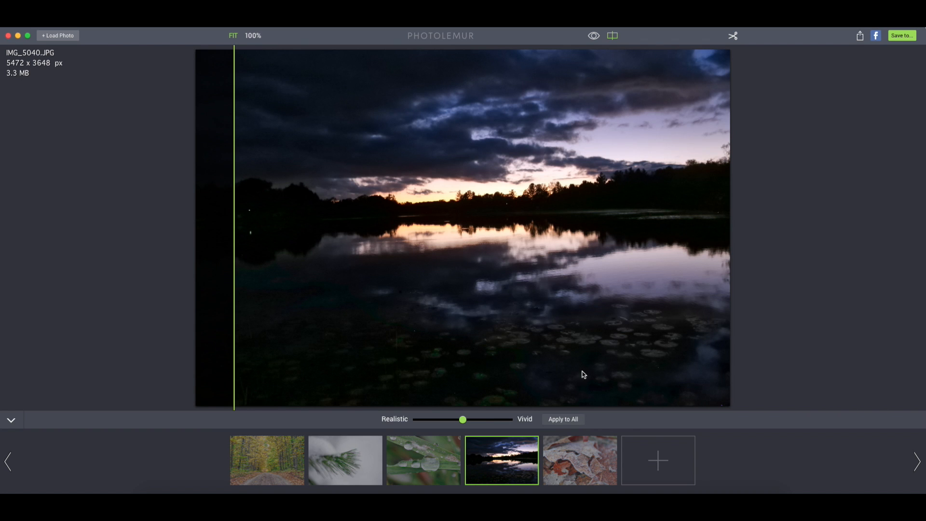
# View the frosted leaves close-up, then move on to the snowy pine branch photo
pyautogui.click(579, 460)
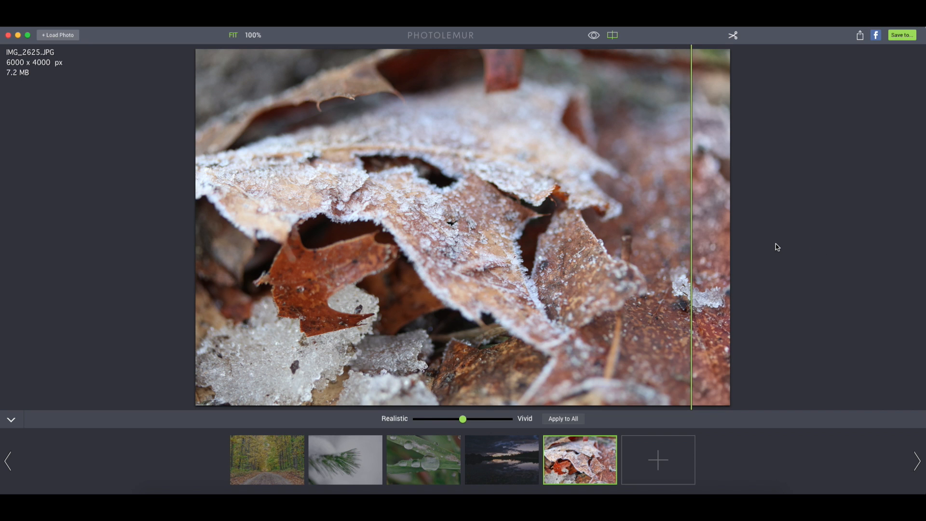
pyautogui.moveTo(726, 202)
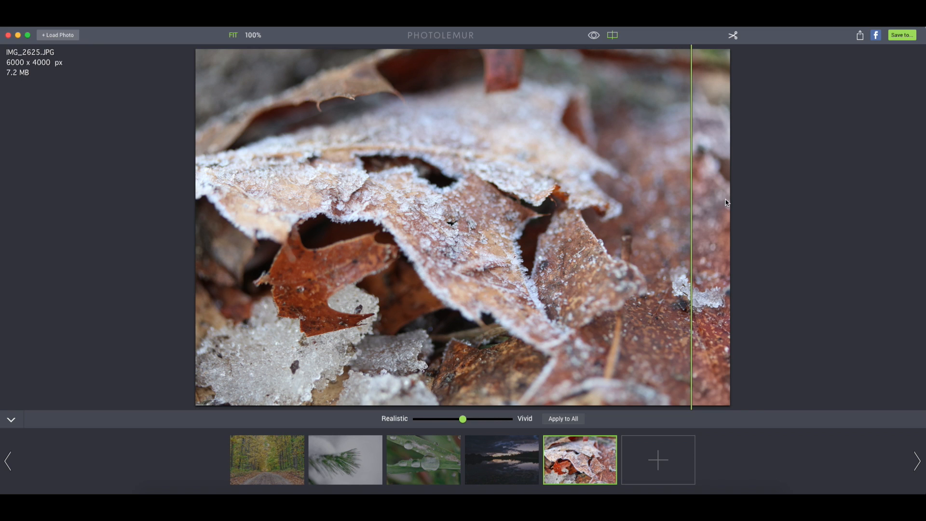
pyautogui.moveTo(471, 271)
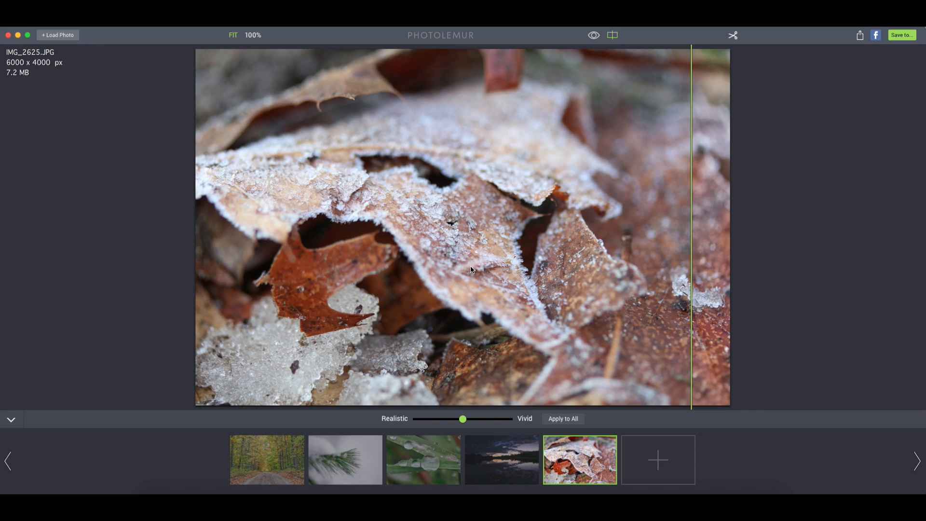
pyautogui.moveTo(551, 247)
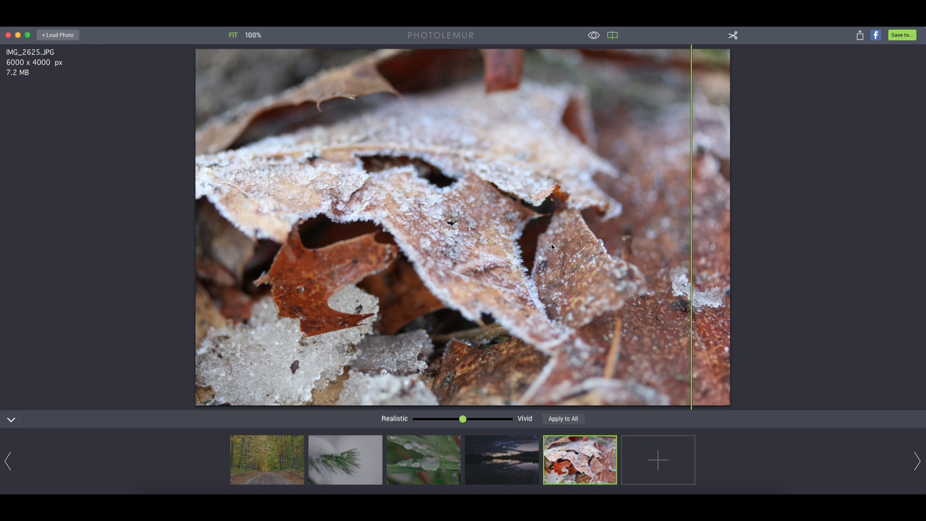
pyautogui.moveTo(561, 279)
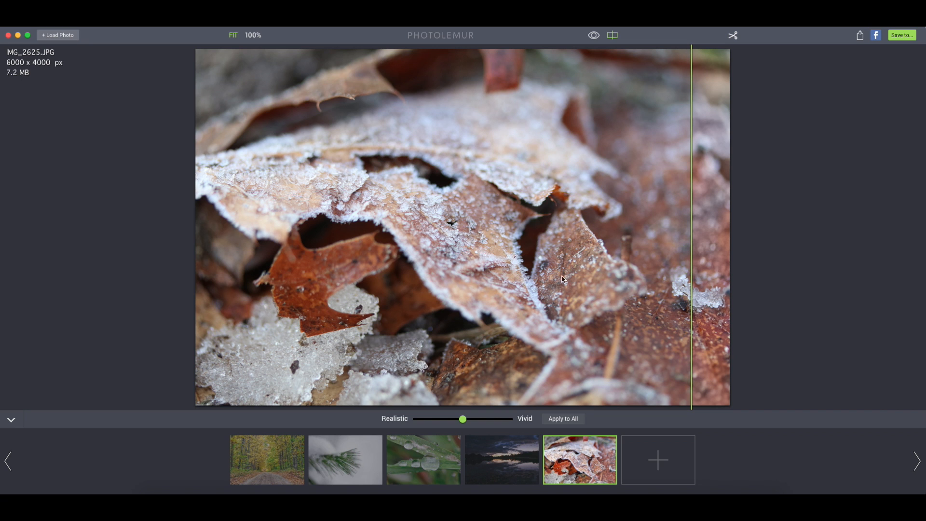
pyautogui.moveTo(692, 244)
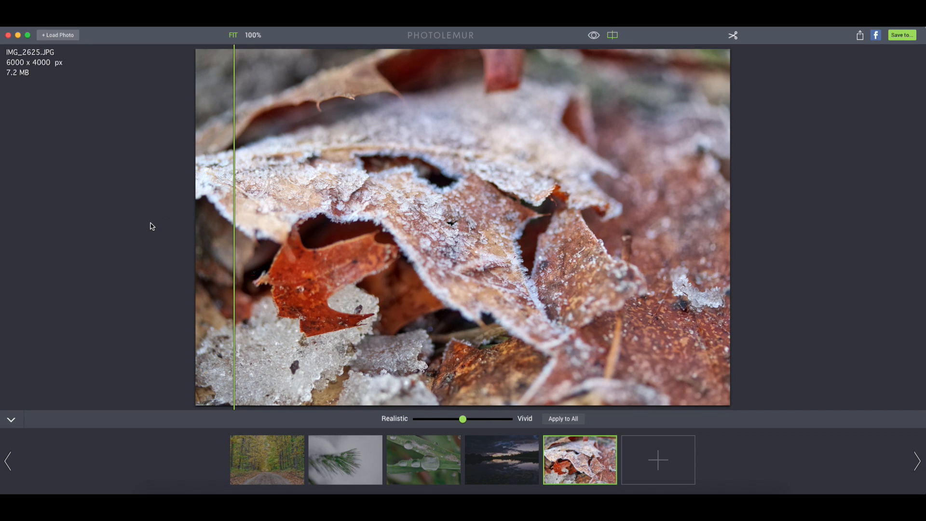
pyautogui.moveTo(231, 233)
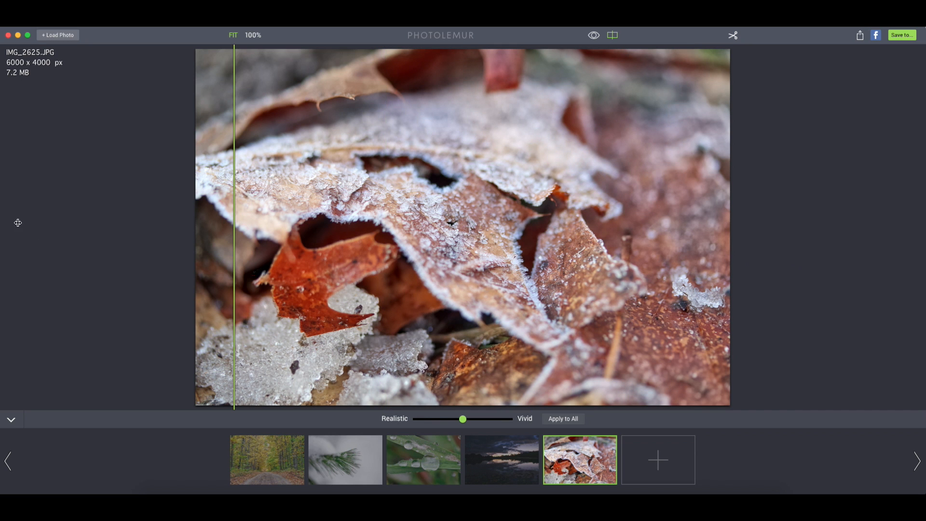
pyautogui.moveTo(255, 276)
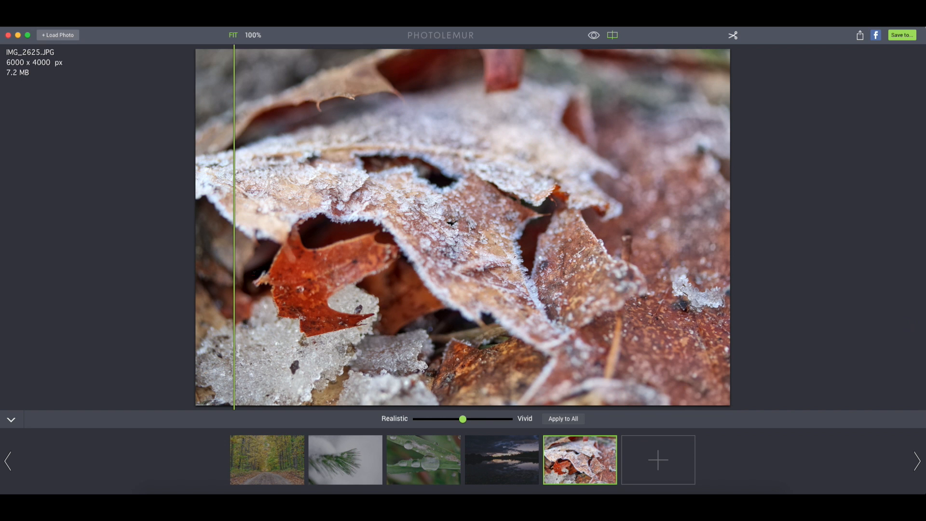
pyautogui.moveTo(539, 267)
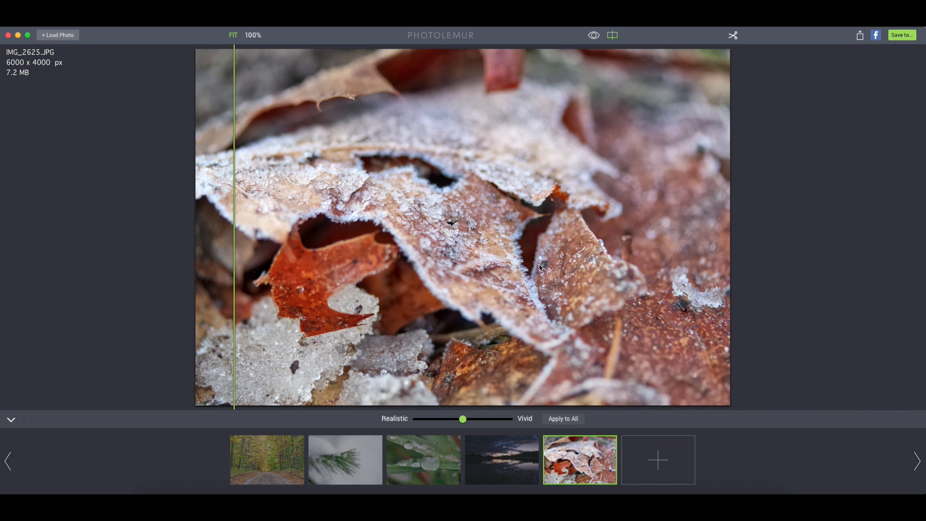
pyautogui.click(345, 460)
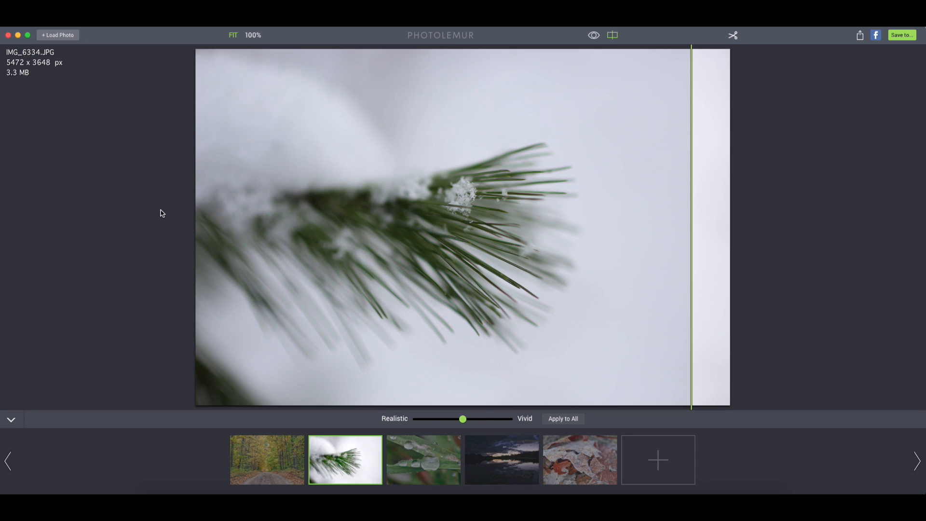
pyautogui.moveTo(690, 216)
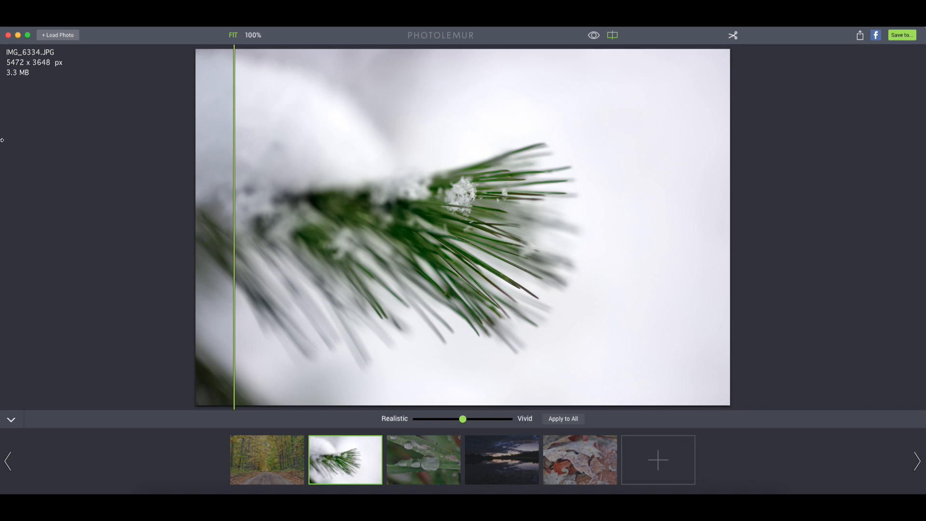
pyautogui.moveTo(40, 158)
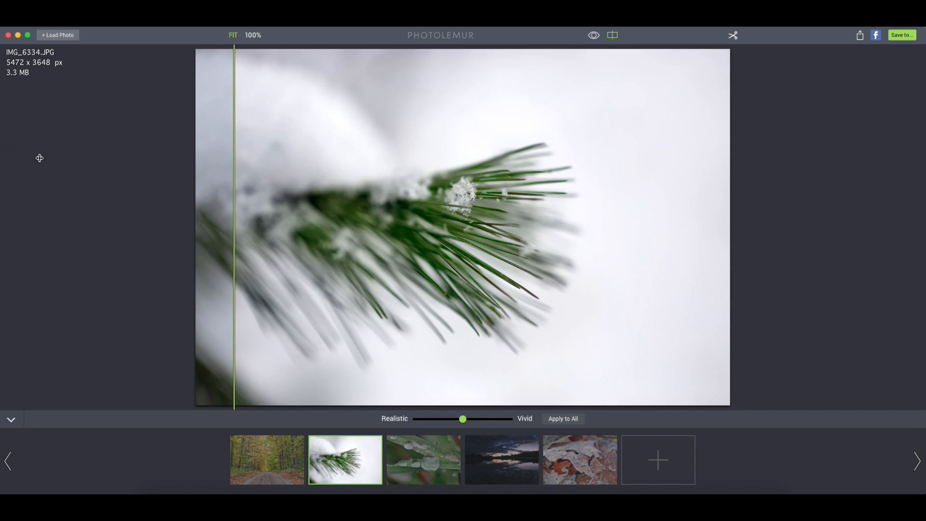
pyautogui.moveTo(260, 455)
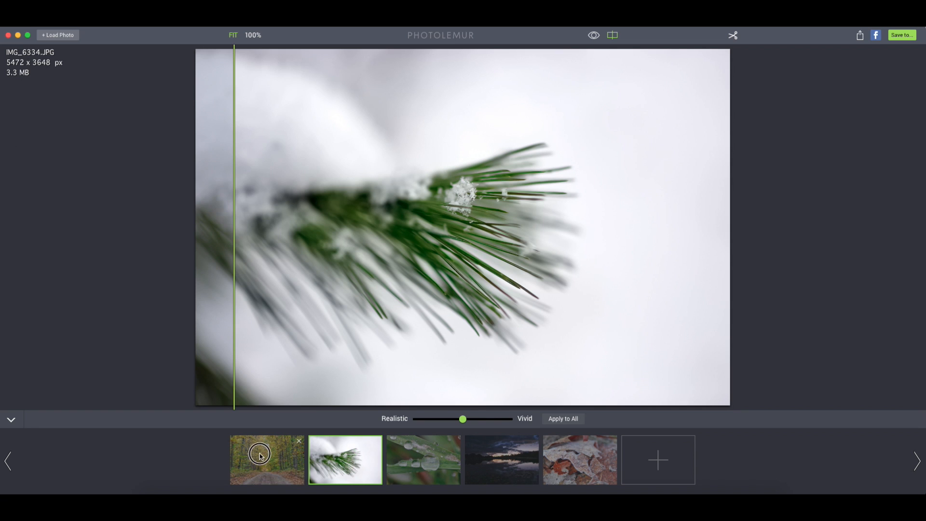
# Glance at the autumn forest road, return to the pine branch, then open the grass droplets photo
pyautogui.click(266, 459)
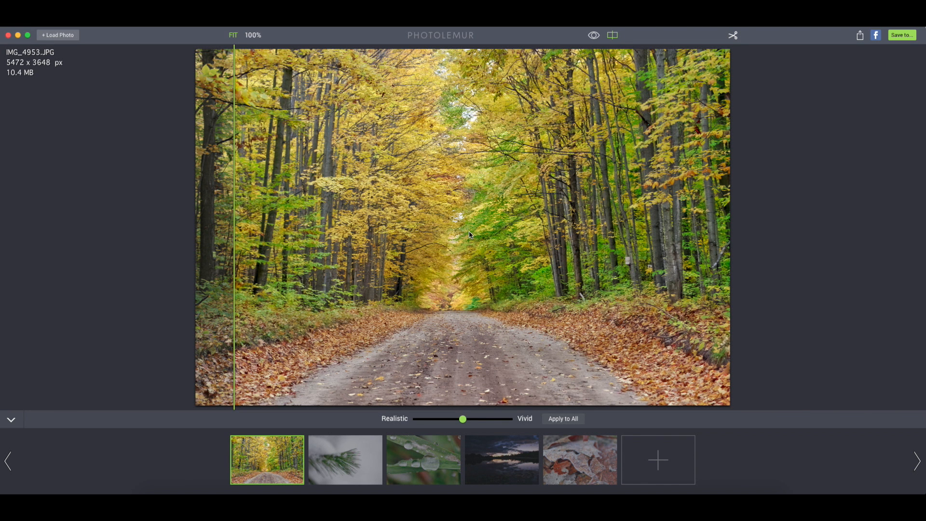
pyautogui.click(344, 460)
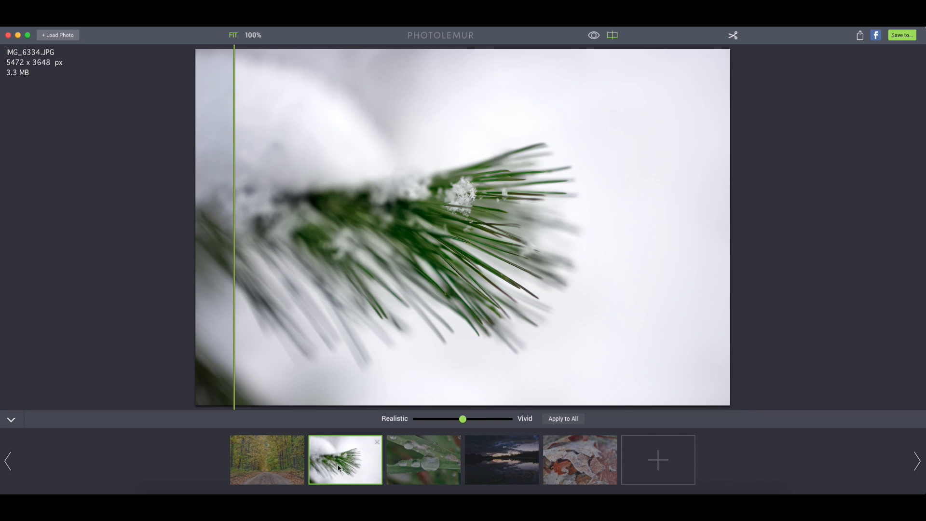
pyautogui.moveTo(466, 241)
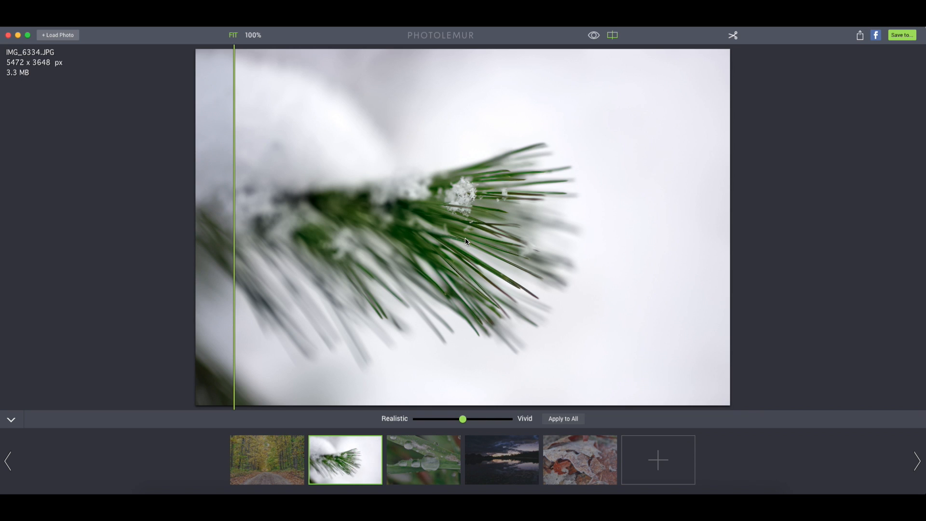
pyautogui.moveTo(465, 246)
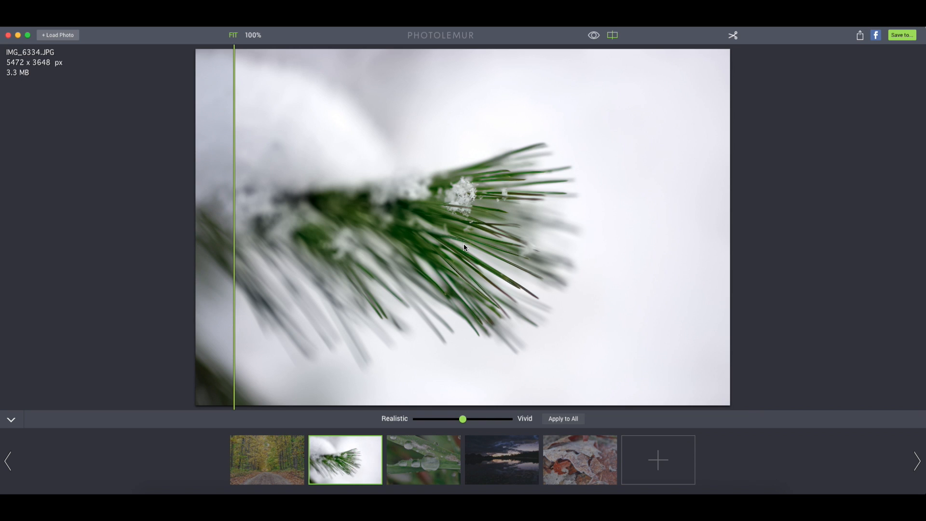
pyautogui.moveTo(478, 279)
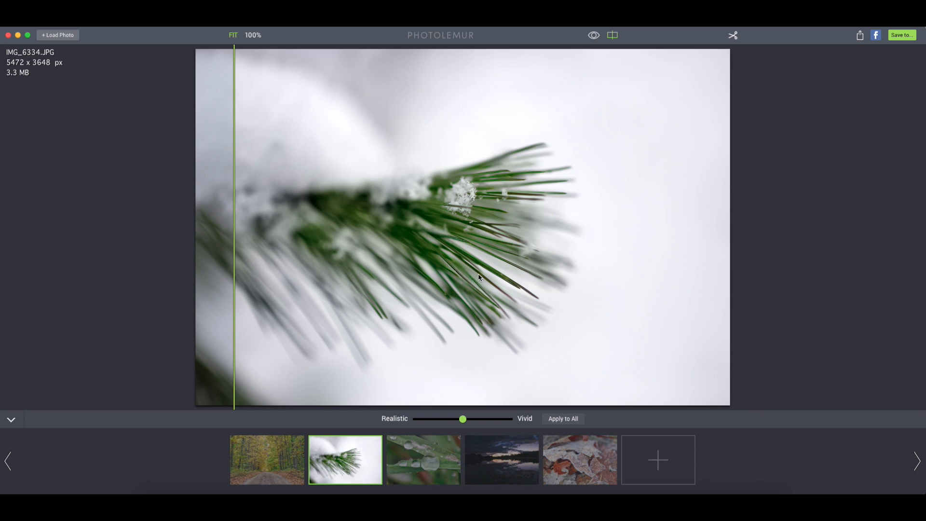
pyautogui.click(422, 460)
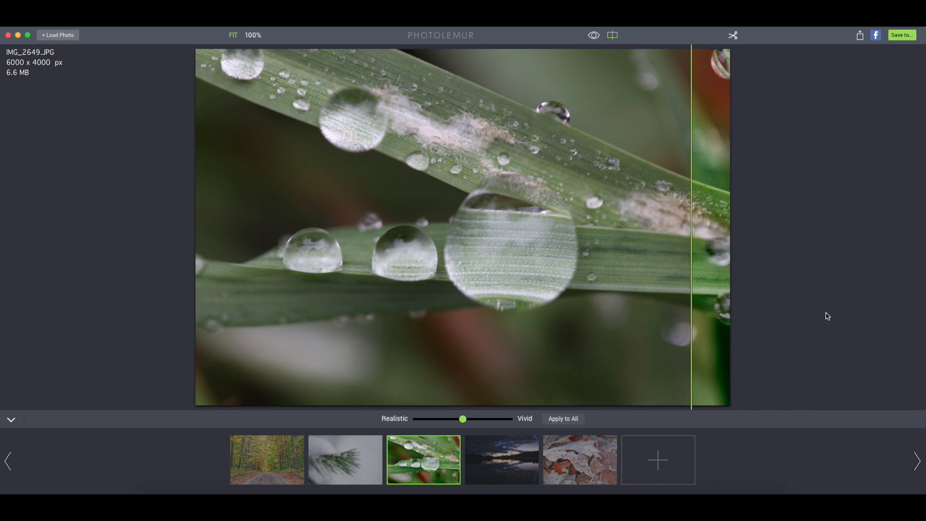
pyautogui.moveTo(757, 286)
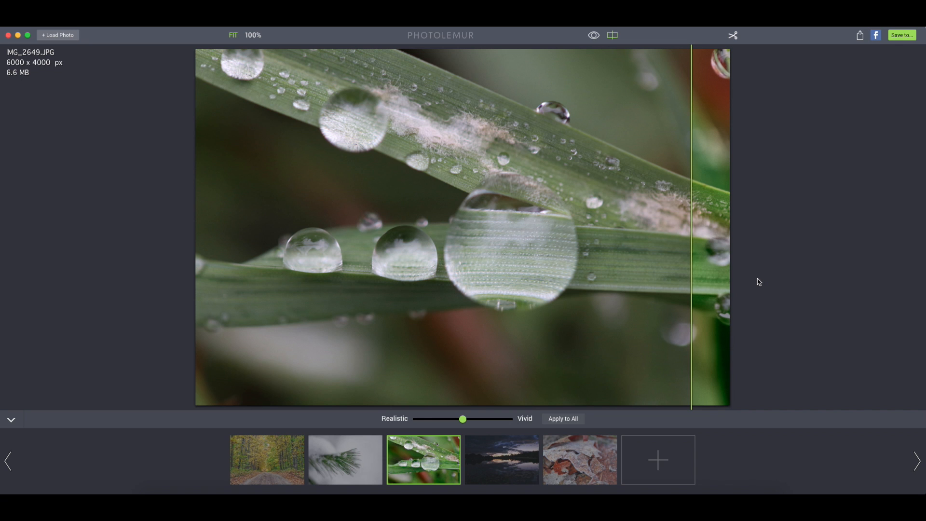
pyautogui.moveTo(690, 251)
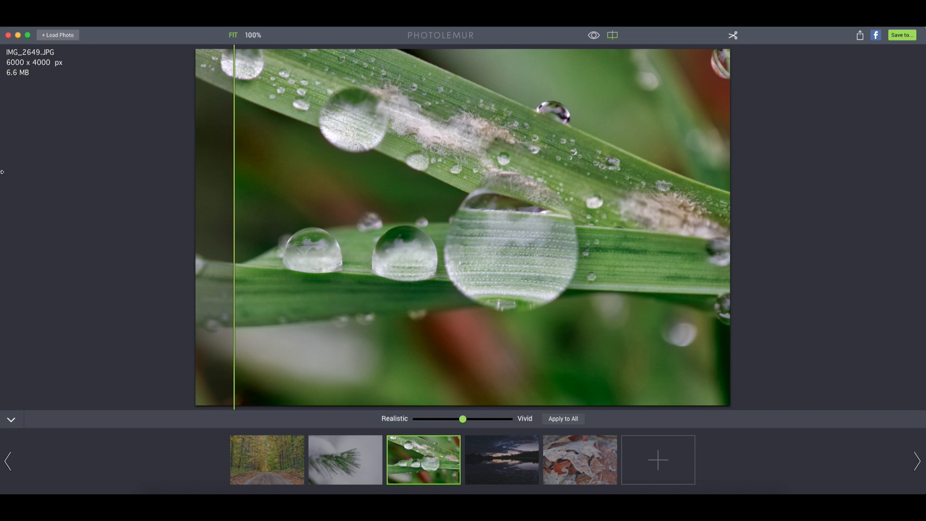
pyautogui.moveTo(522, 242)
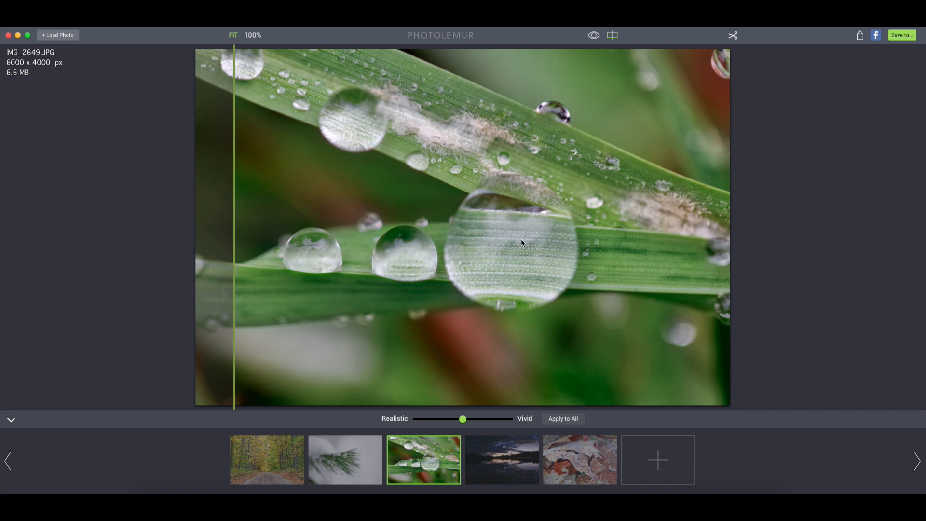
pyautogui.moveTo(492, 238)
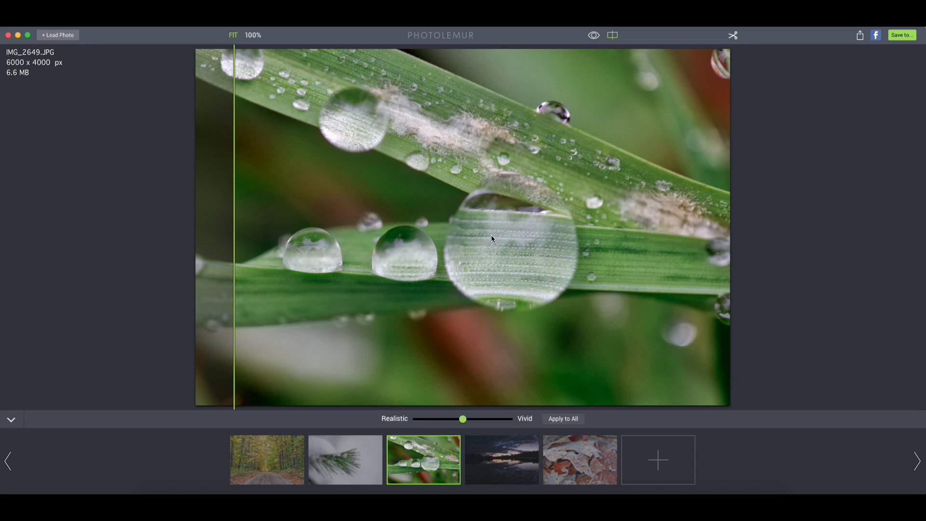
pyautogui.moveTo(234, 240)
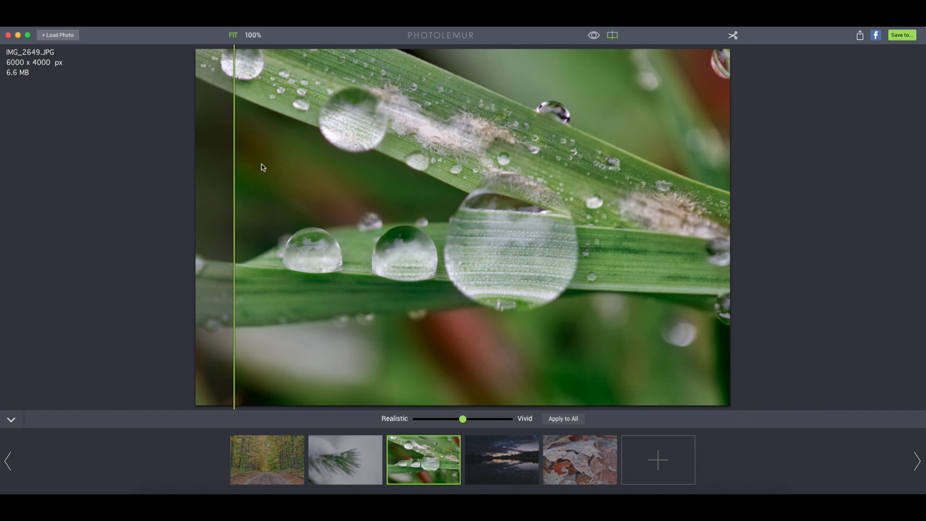
# Switch back to the autumn forest road photo from the filmstrip
pyautogui.click(266, 460)
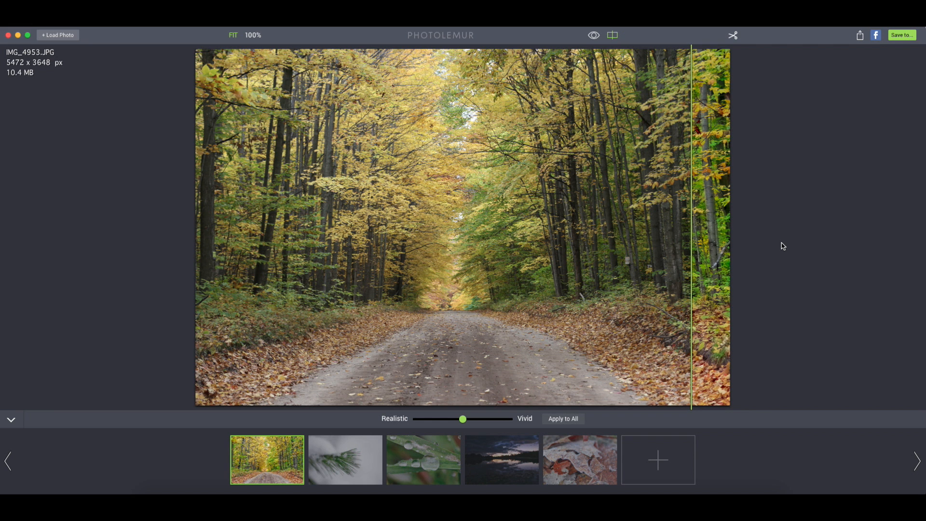
pyautogui.moveTo(701, 232)
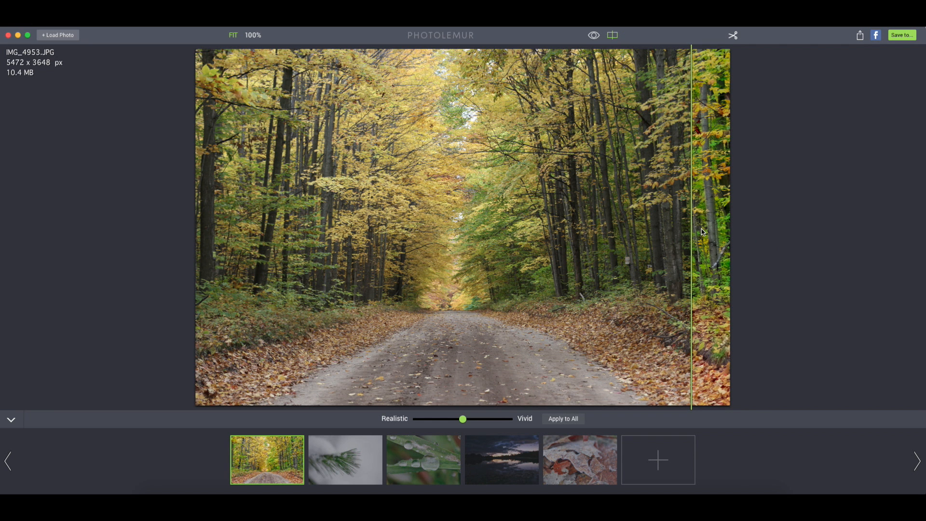
pyautogui.moveTo(792, 246)
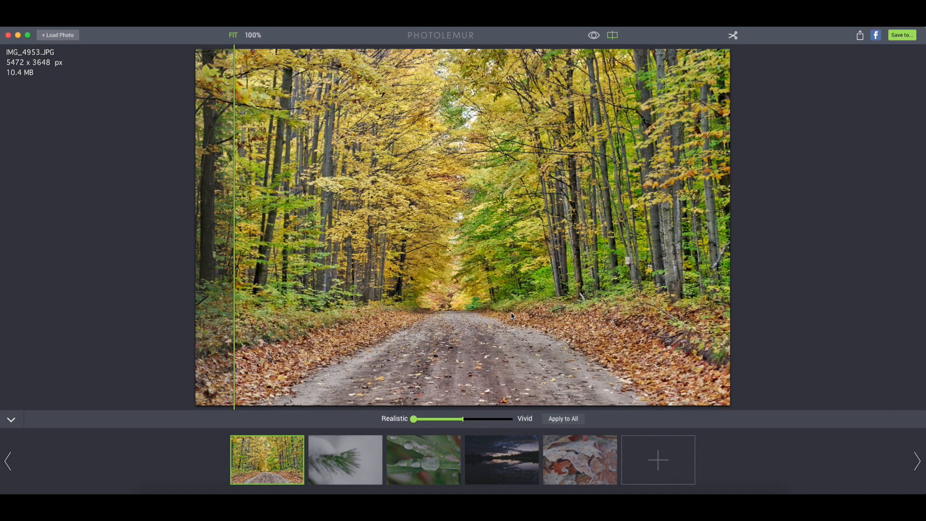
pyautogui.moveTo(399, 402)
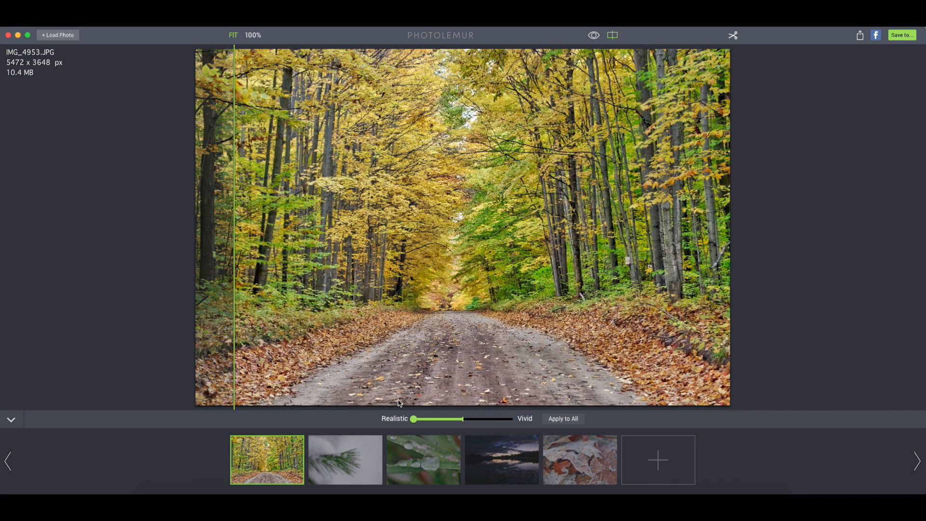